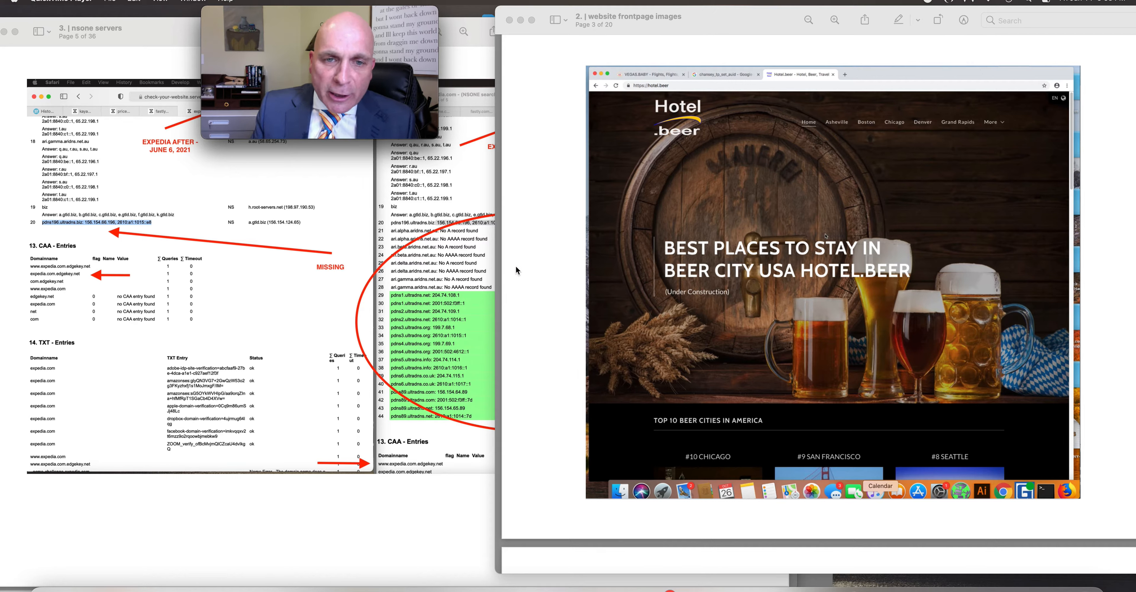
{"action": "mouse_move", "coordinate": [490, 260]}
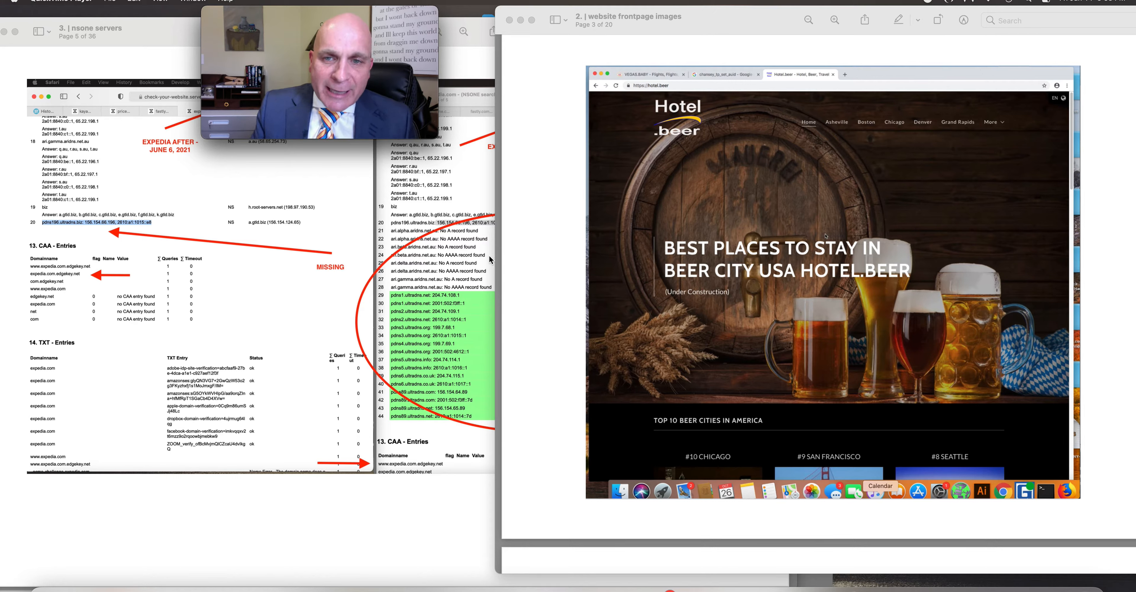
{"action": "mouse_move", "coordinate": [482, 261]}
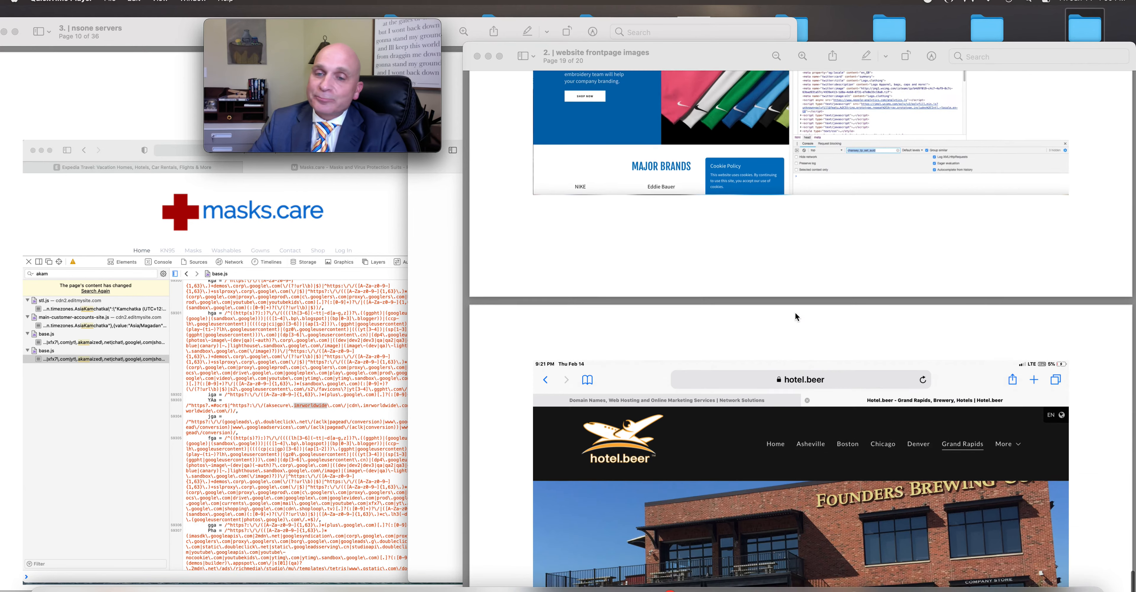
{"action": "scroll", "scroll_direction": "down", "scroll_amount": 3}
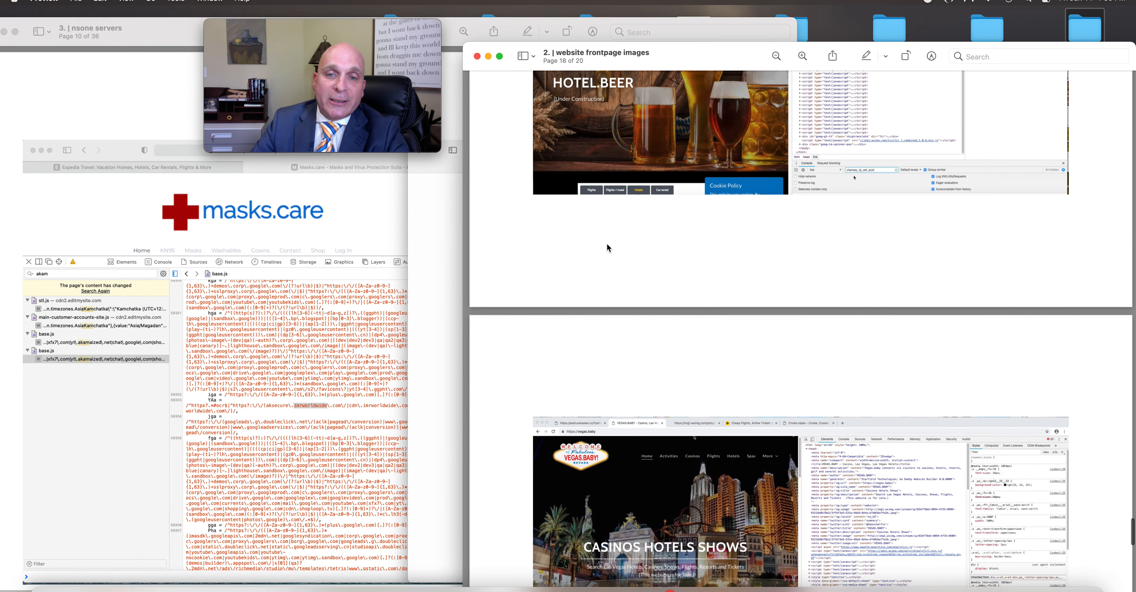
{"action": "mouse_move", "coordinate": [730, 52]}
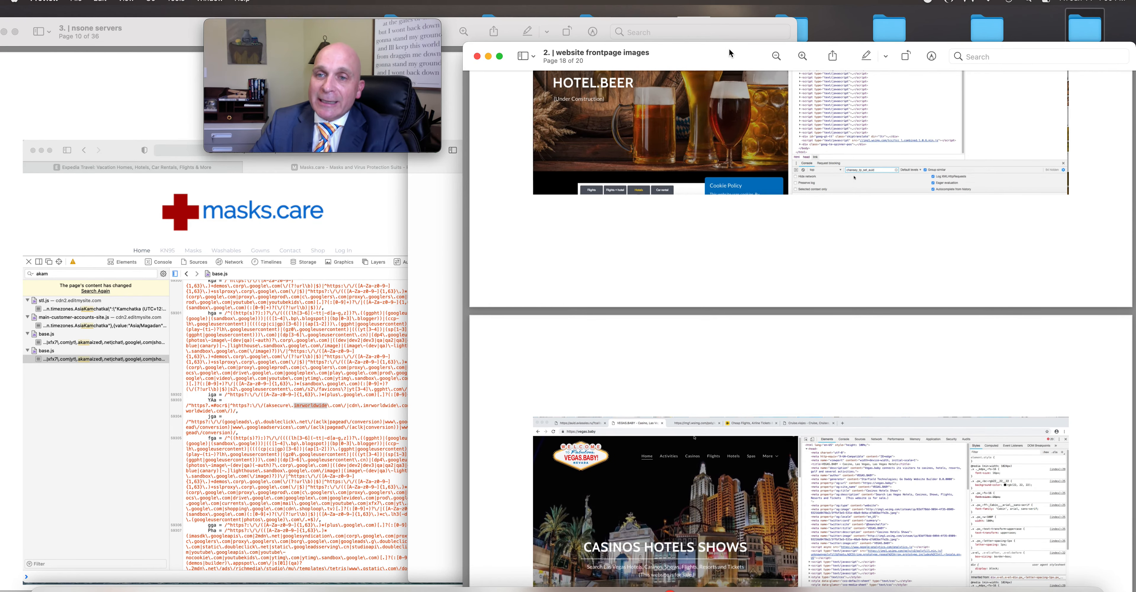